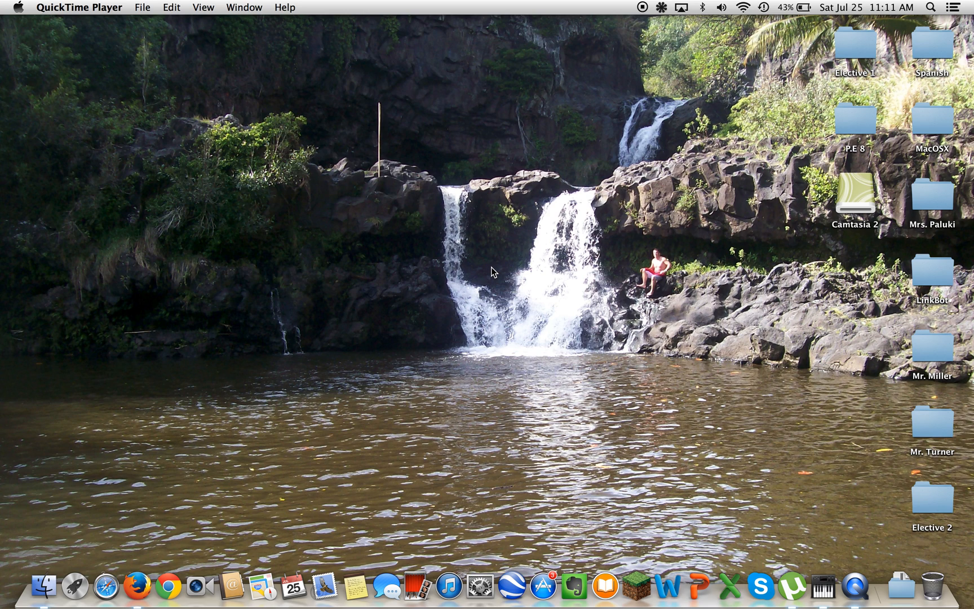
pyautogui.moveTo(793, 596)
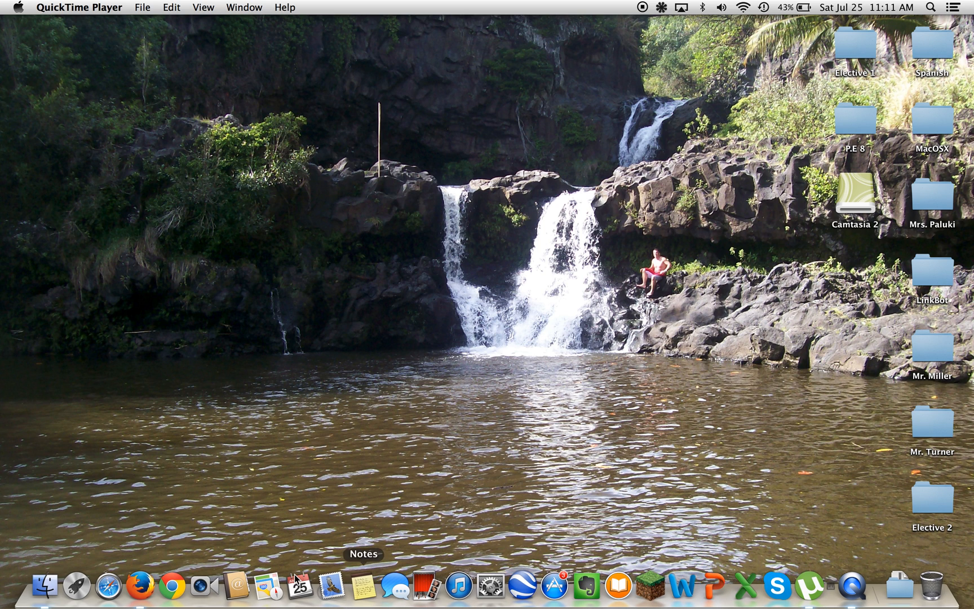
# - Look up the Rogue Amoeba Soundflower page via a web search for 'soundflower'
pyautogui.click(75, 593)
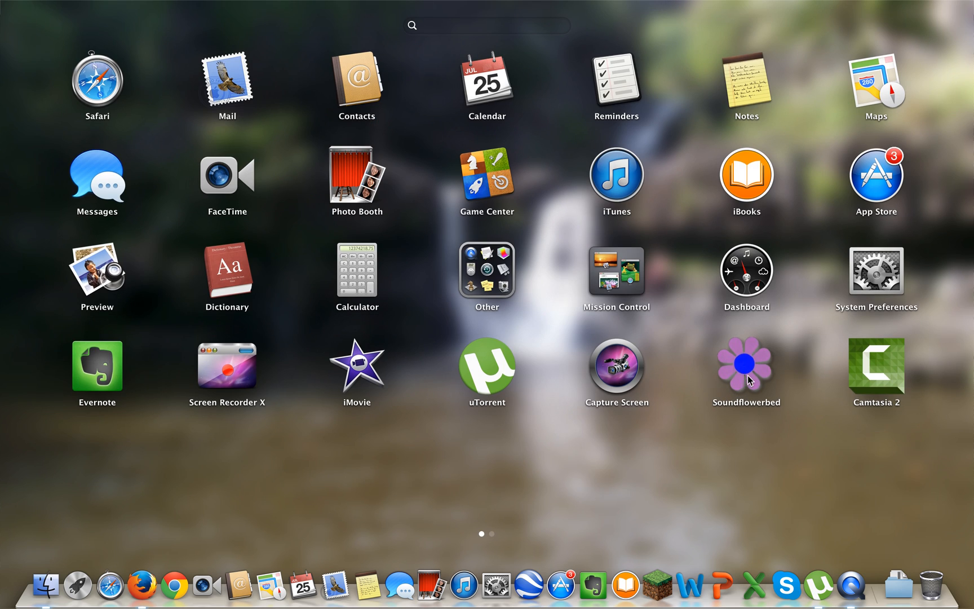
pyautogui.moveTo(706, 397)
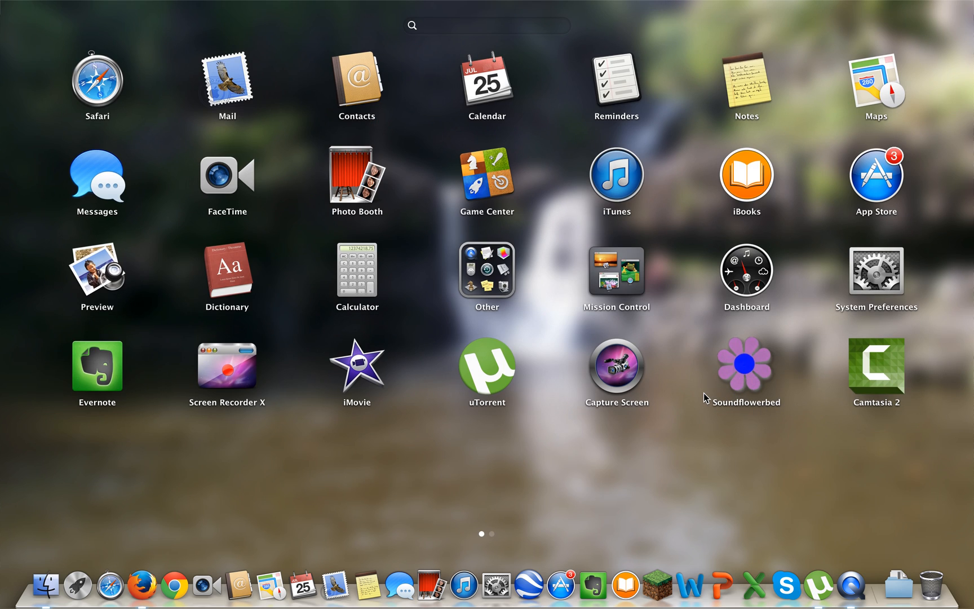
pyautogui.moveTo(747, 376)
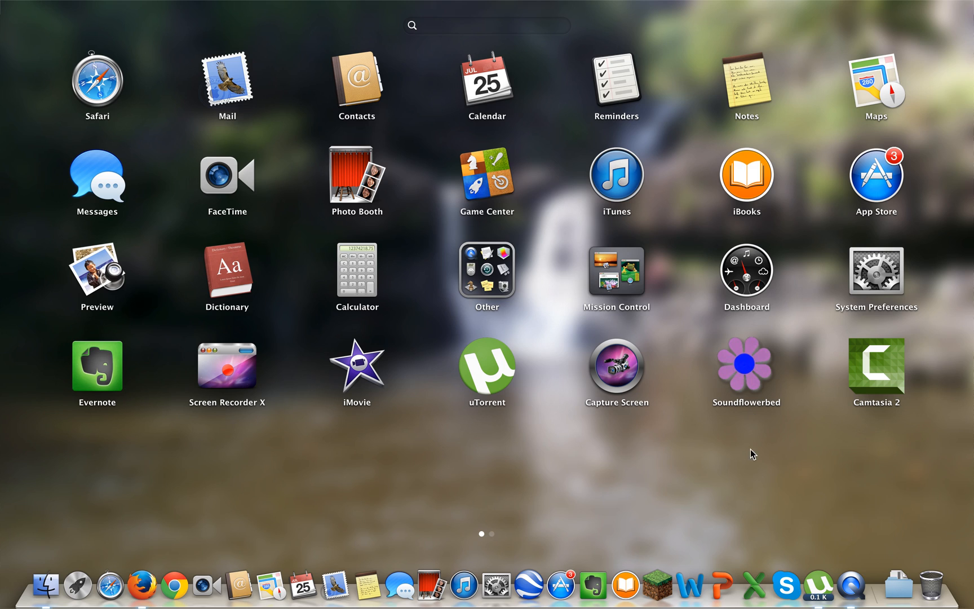
pyautogui.moveTo(790, 499)
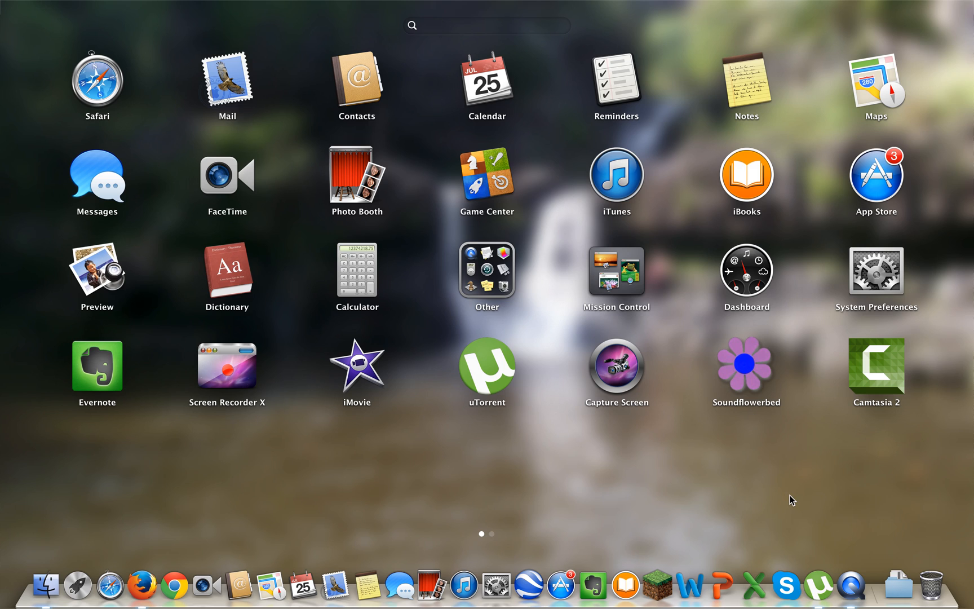
pyautogui.moveTo(302, 468)
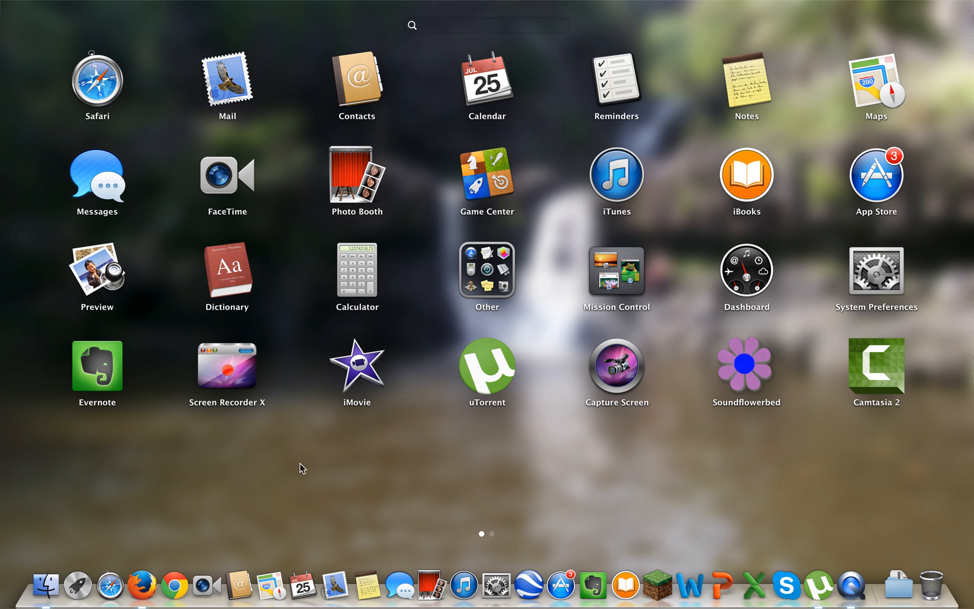
pyautogui.click(487, 272)
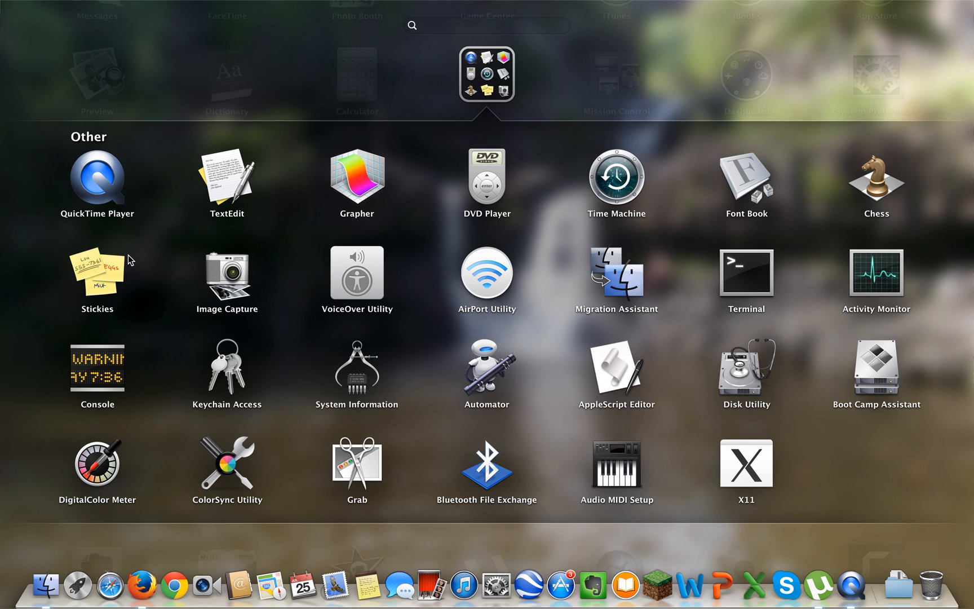
pyautogui.moveTo(99, 182)
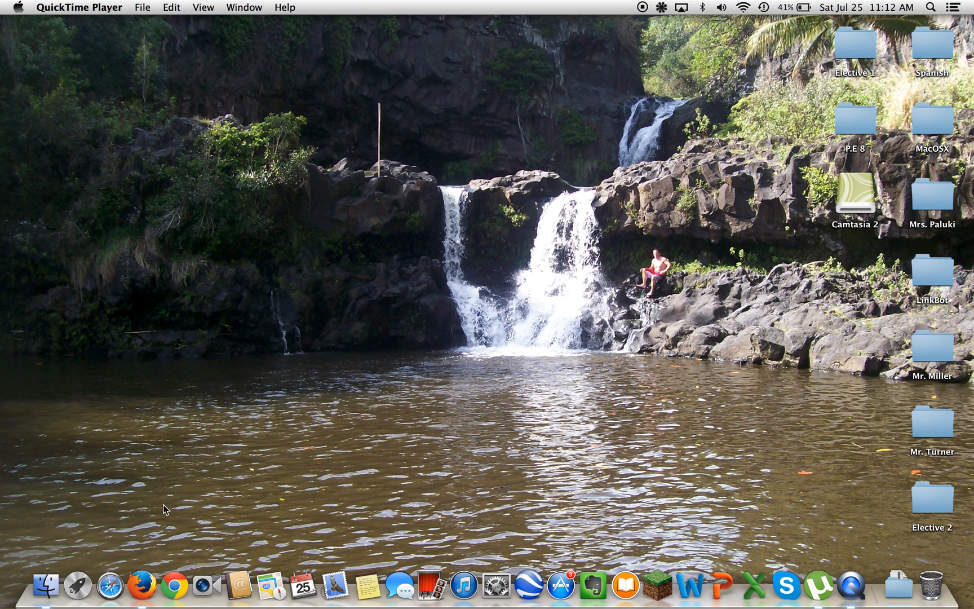
pyautogui.moveTo(107, 593)
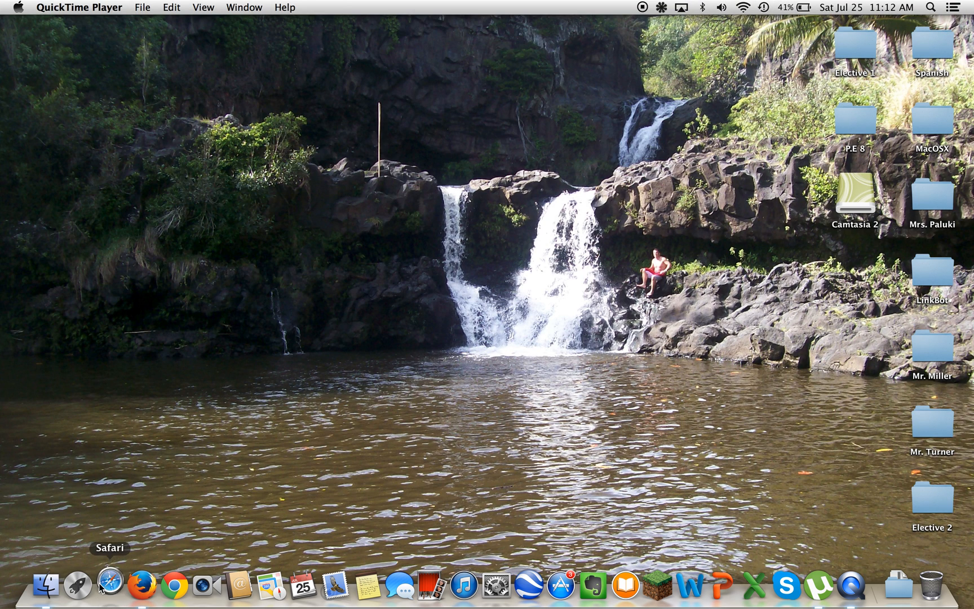
pyautogui.click(107, 587)
pyautogui.write('soundflowe')
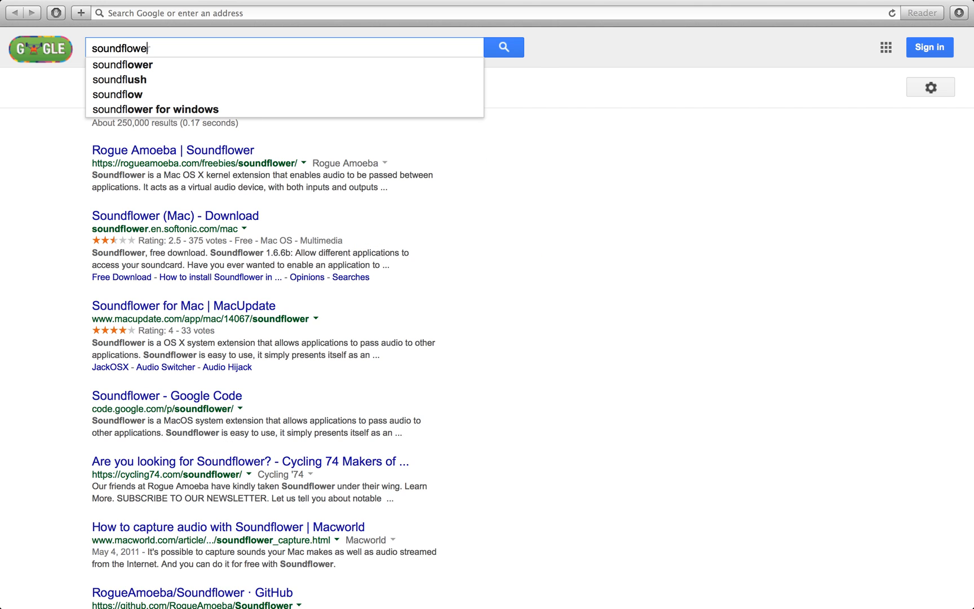
pyautogui.click(173, 150)
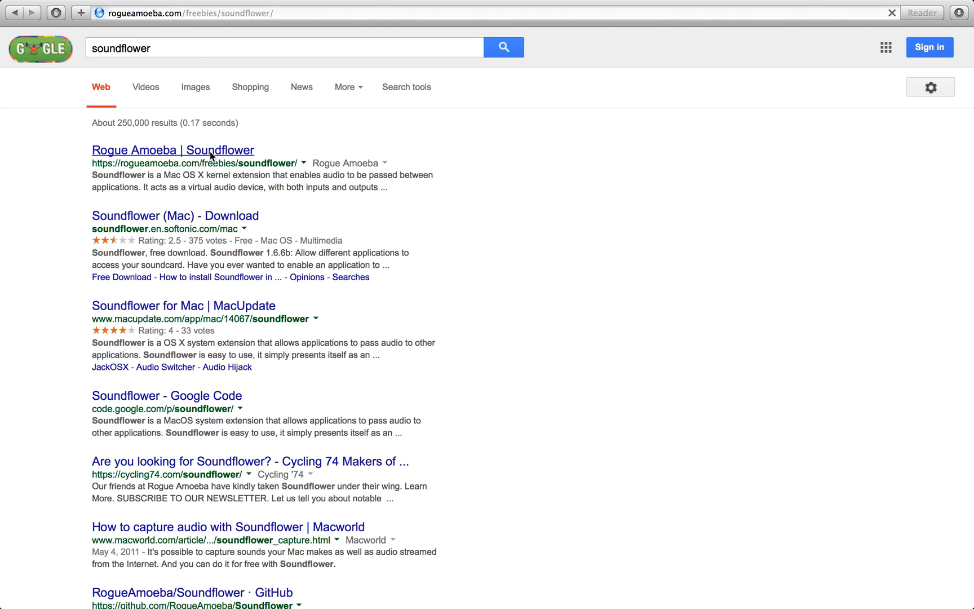
pyautogui.click(173, 150)
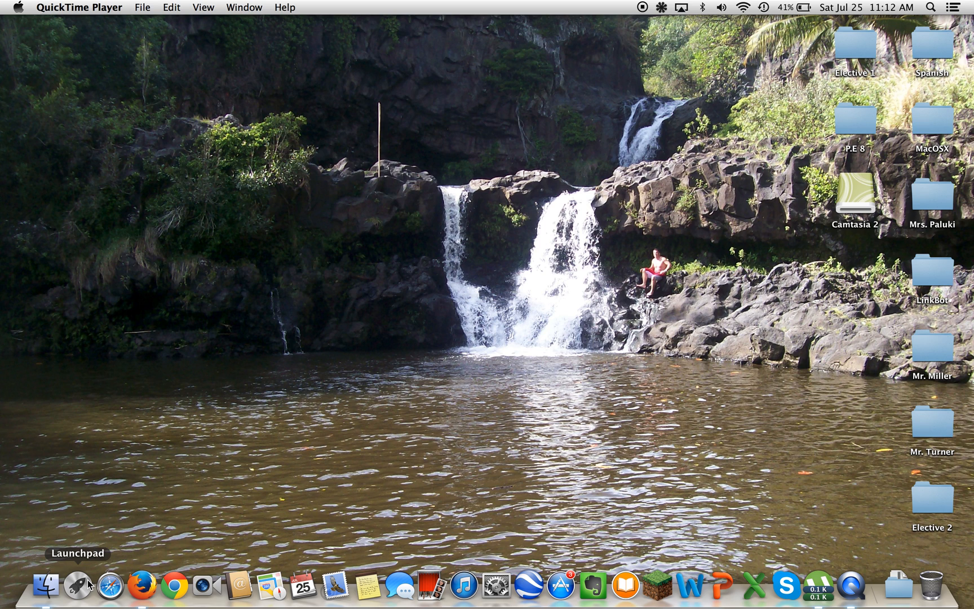
# - Create an Aggregate Device combining Built-in Microphone and Soundflower (2ch), then quit Audio MIDI Setup
pyautogui.click(70, 588)
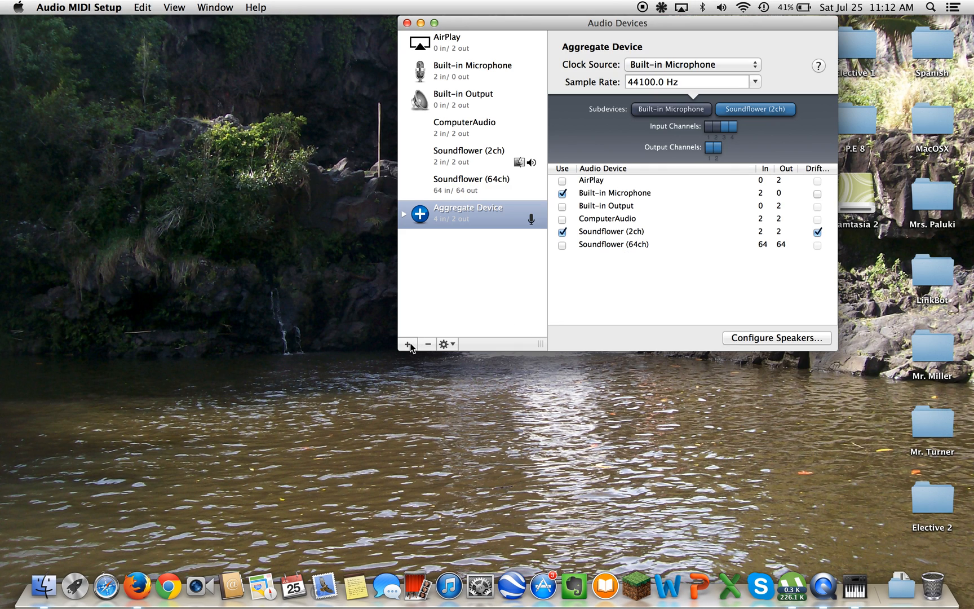
pyautogui.click(406, 343)
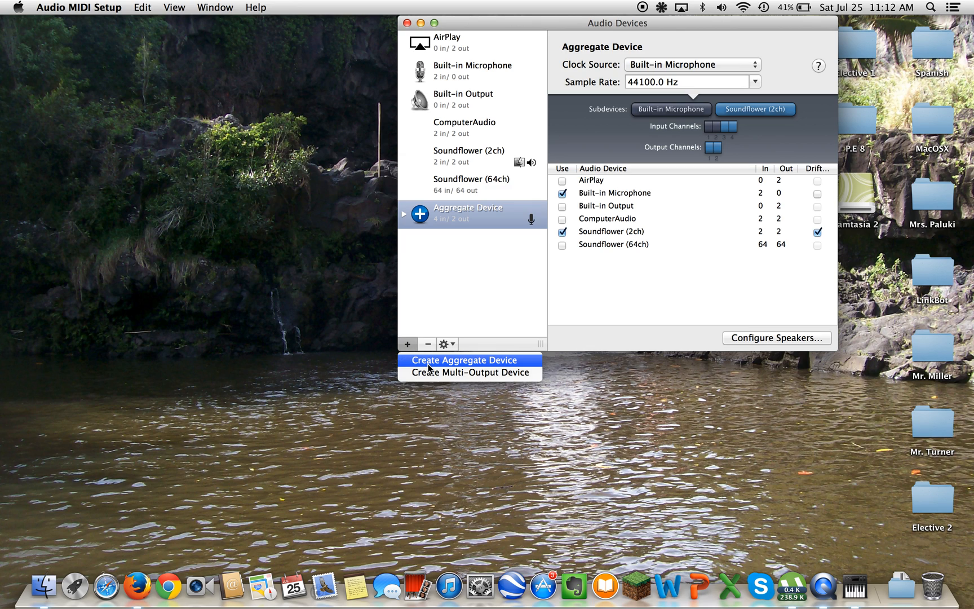
pyautogui.moveTo(508, 243)
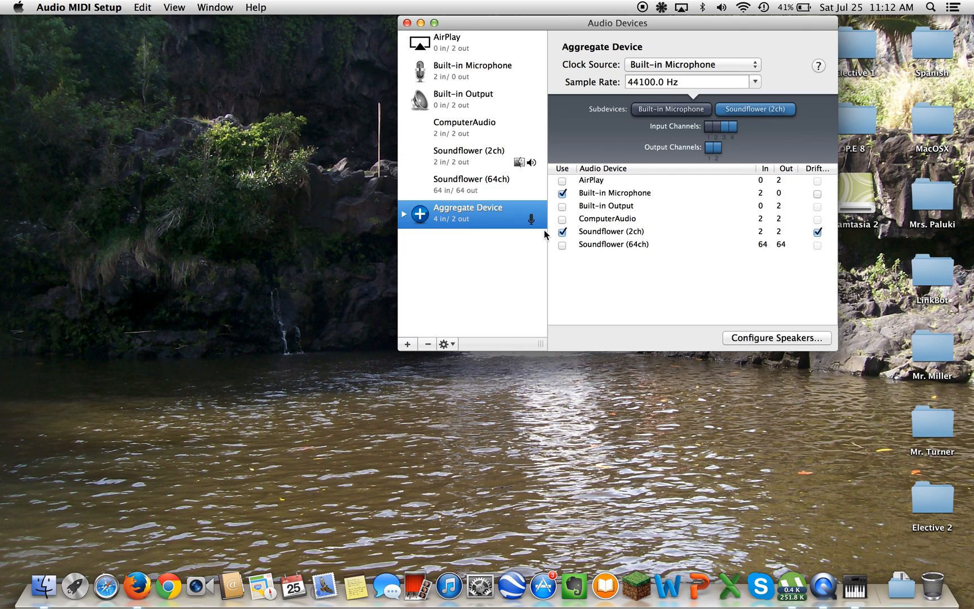
pyautogui.moveTo(461, 214)
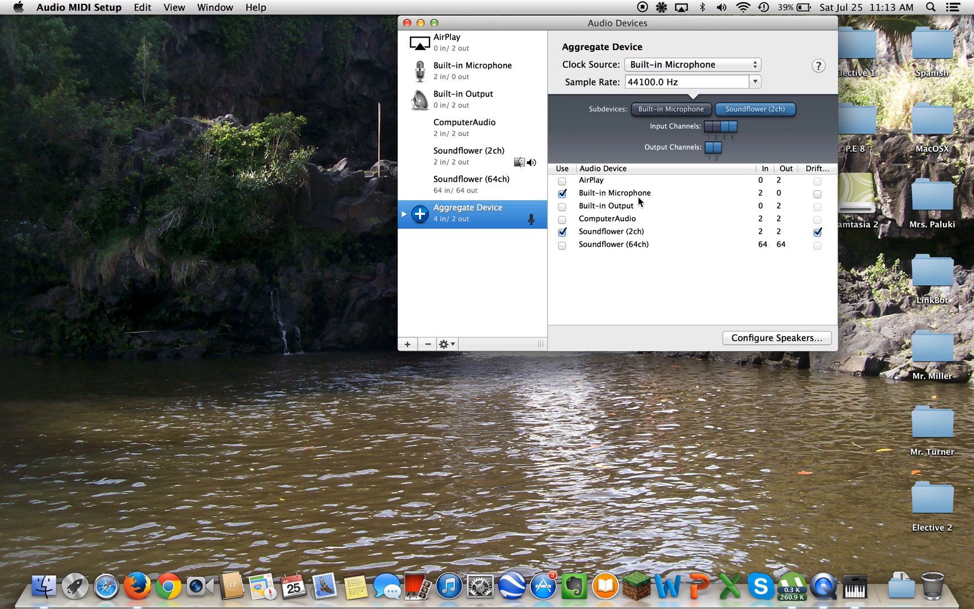
pyautogui.moveTo(624, 201)
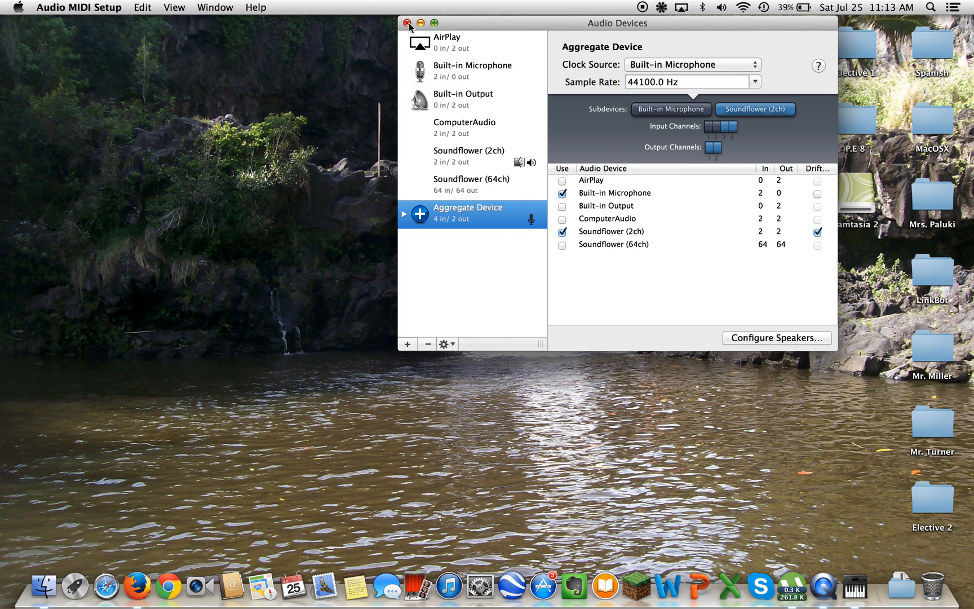
pyautogui.click(408, 20)
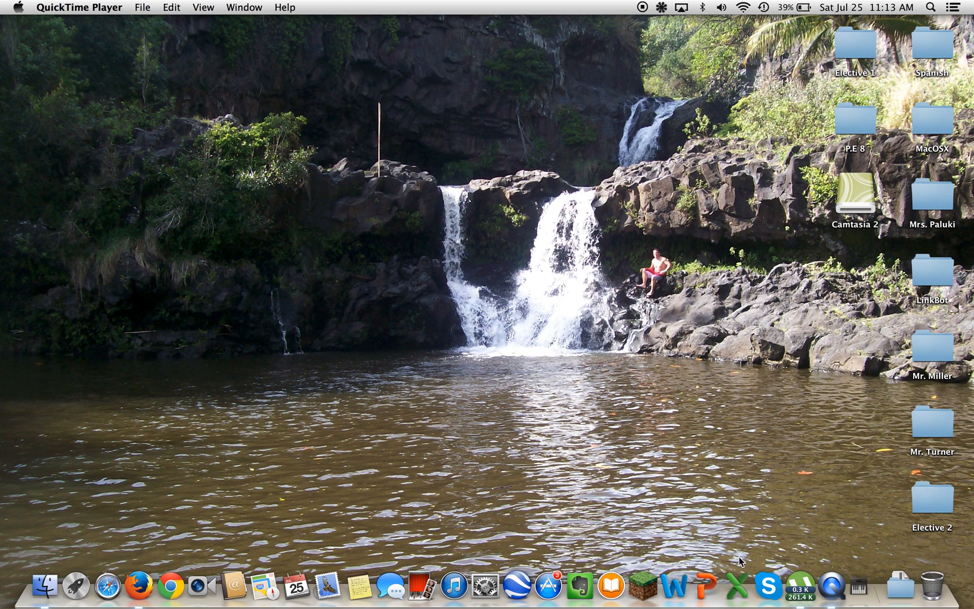
# - In Sound preferences choose Aggregate Device as input, Soundflower (2ch) as output, and raise output volume to maximum
pyautogui.click(487, 591)
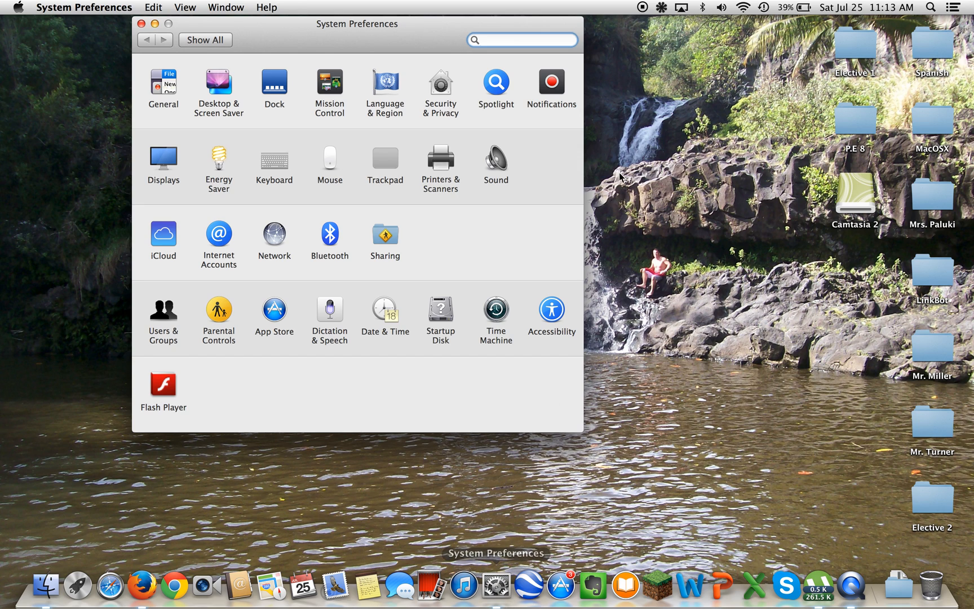
pyautogui.click(496, 155)
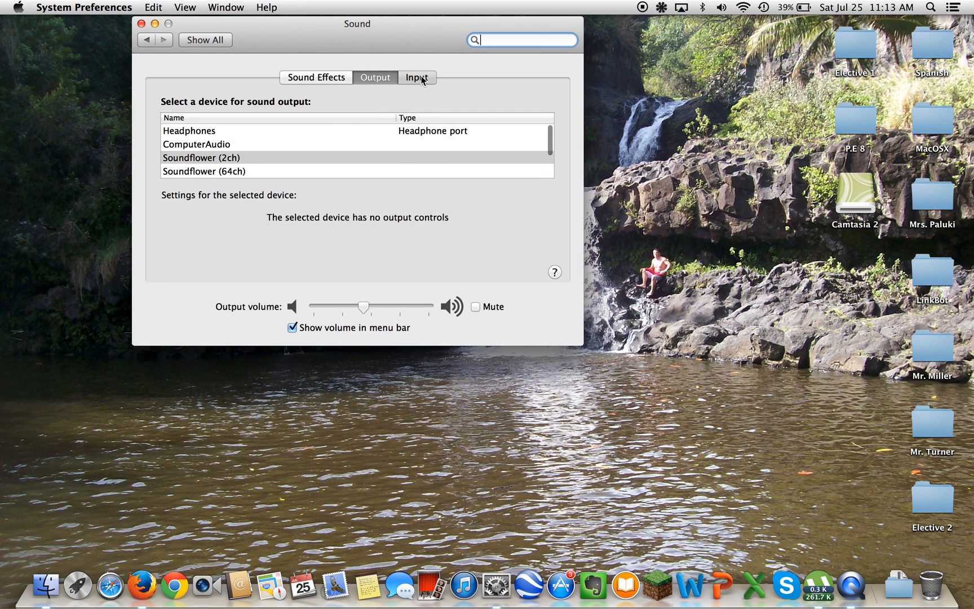
pyautogui.click(417, 77)
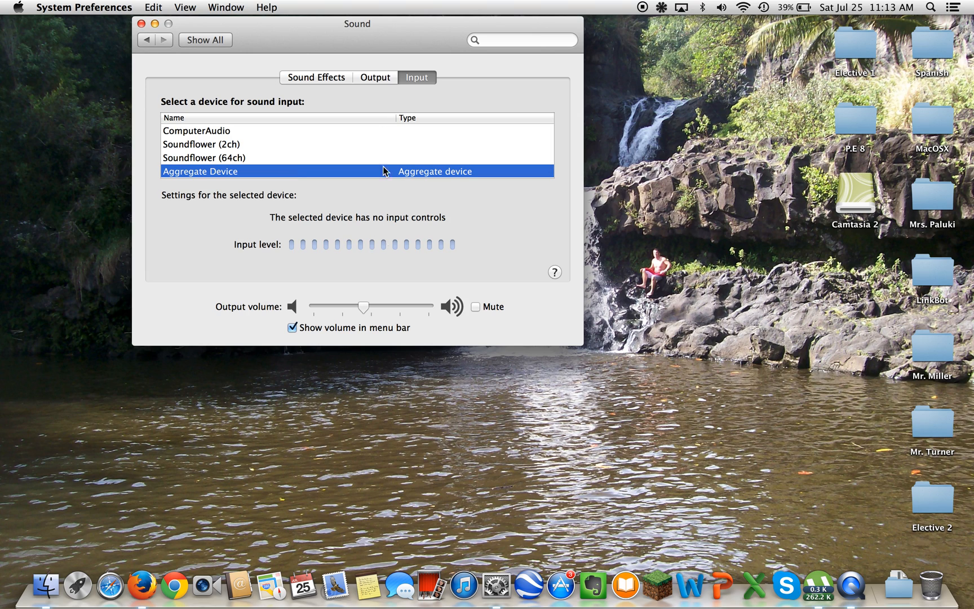
pyautogui.click(376, 76)
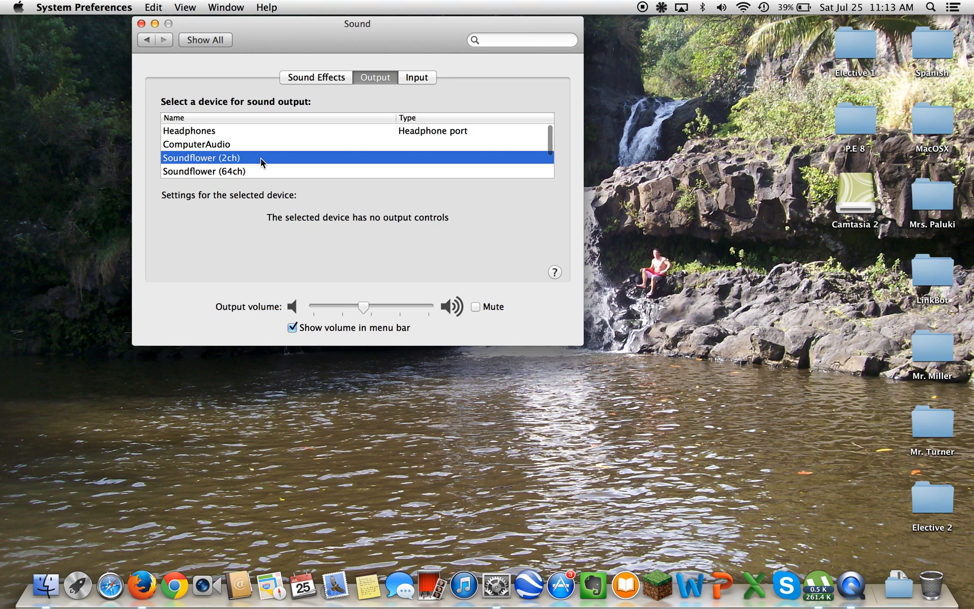
pyautogui.moveTo(400, 81)
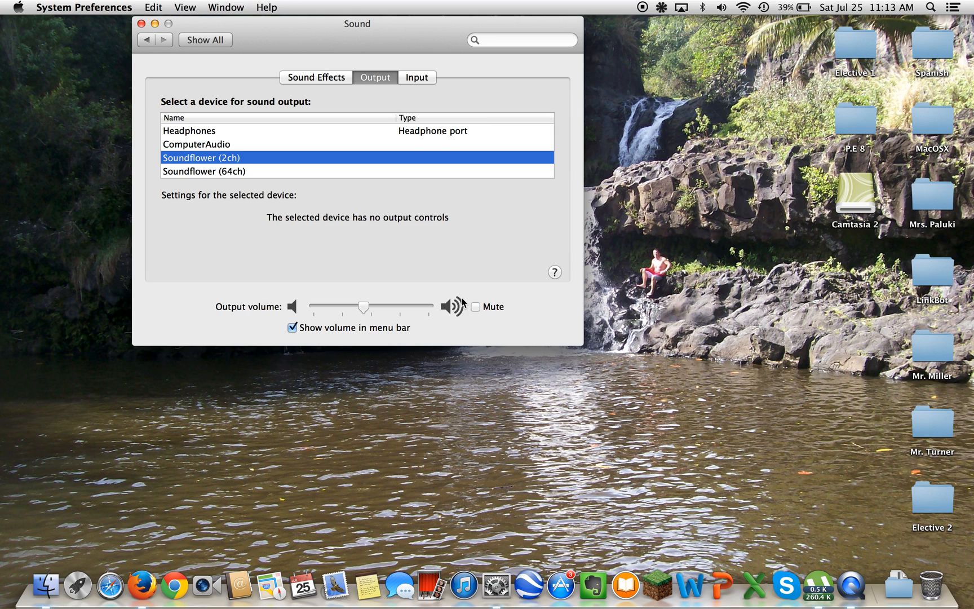
pyautogui.moveTo(400, 178)
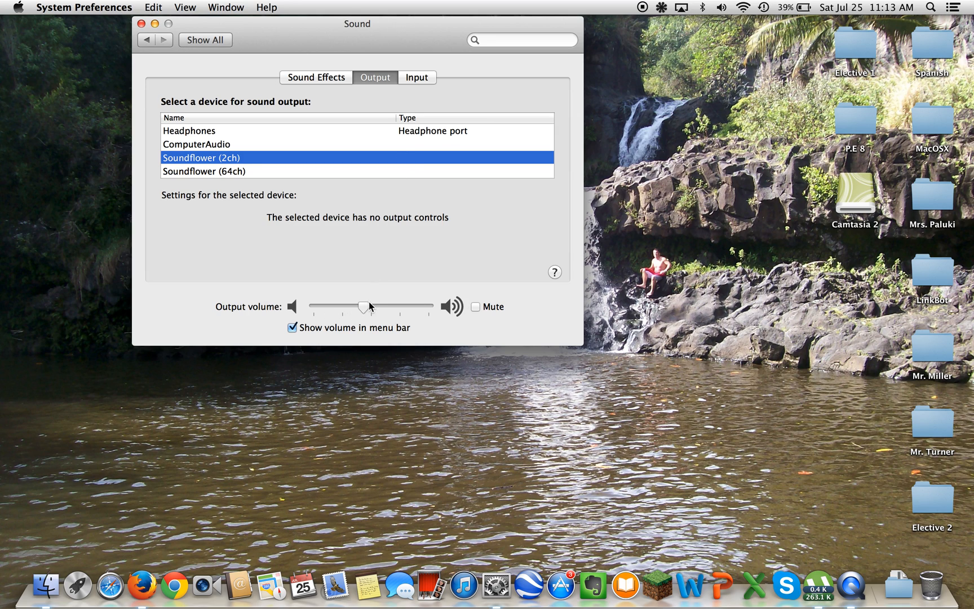
pyautogui.moveTo(365, 307); pyautogui.dragTo(428, 306)
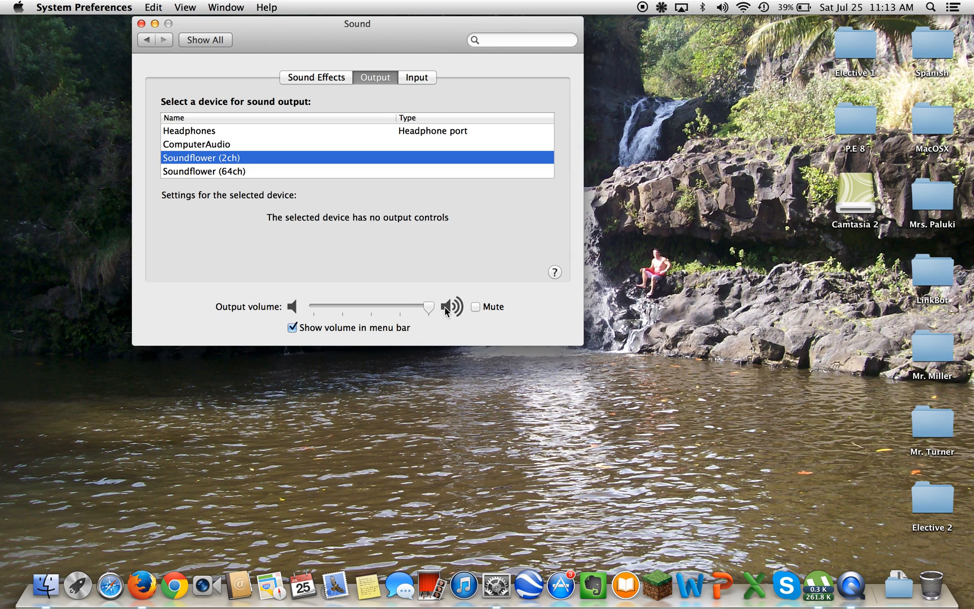
pyautogui.moveTo(427, 307); pyautogui.dragTo(367, 307)
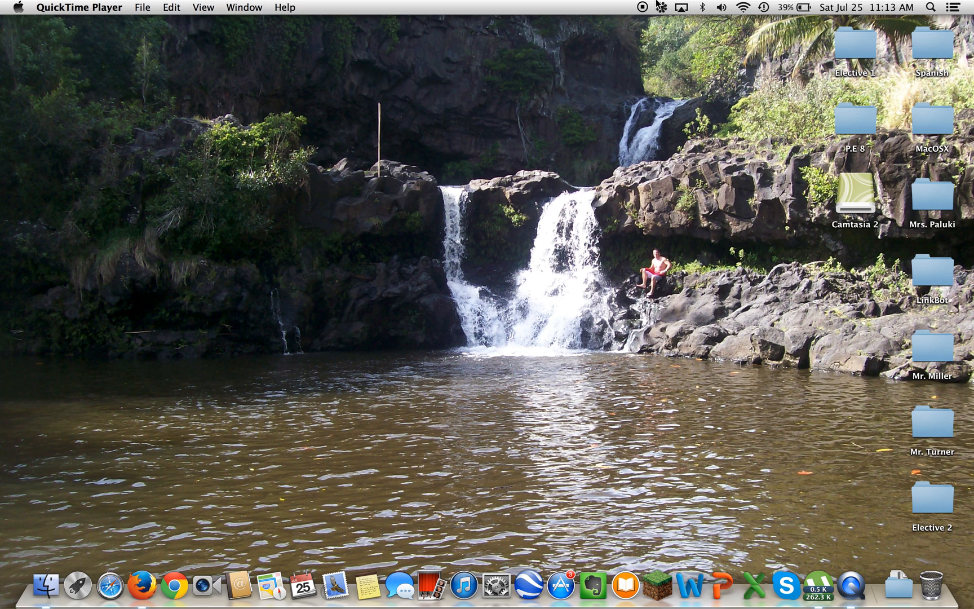
# - Launch Soundflowerbed from a Spotlight search for 'sou' to route Soundflower (2ch) to Built-in Output
pyautogui.write('sou')
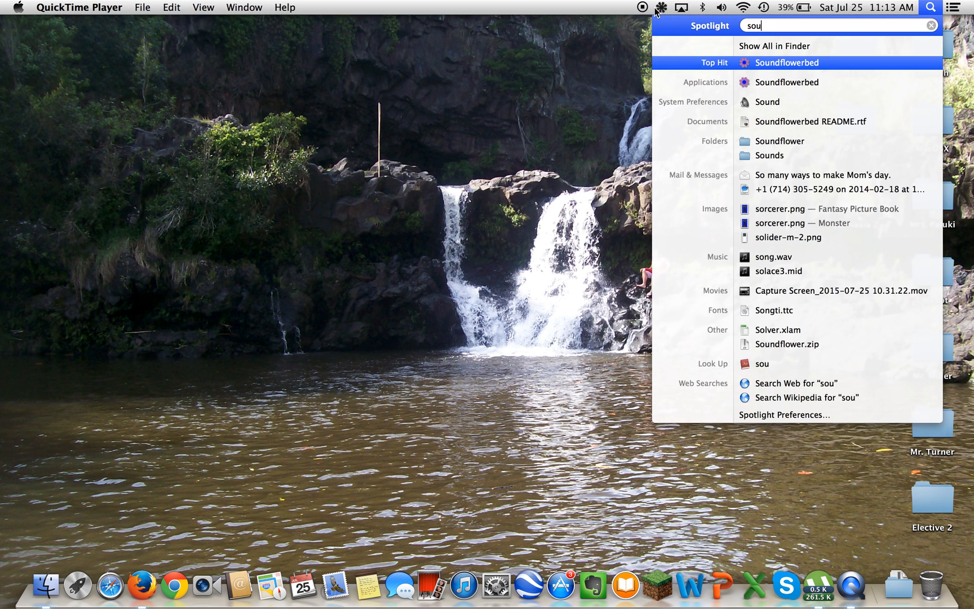
pyautogui.click(666, 7)
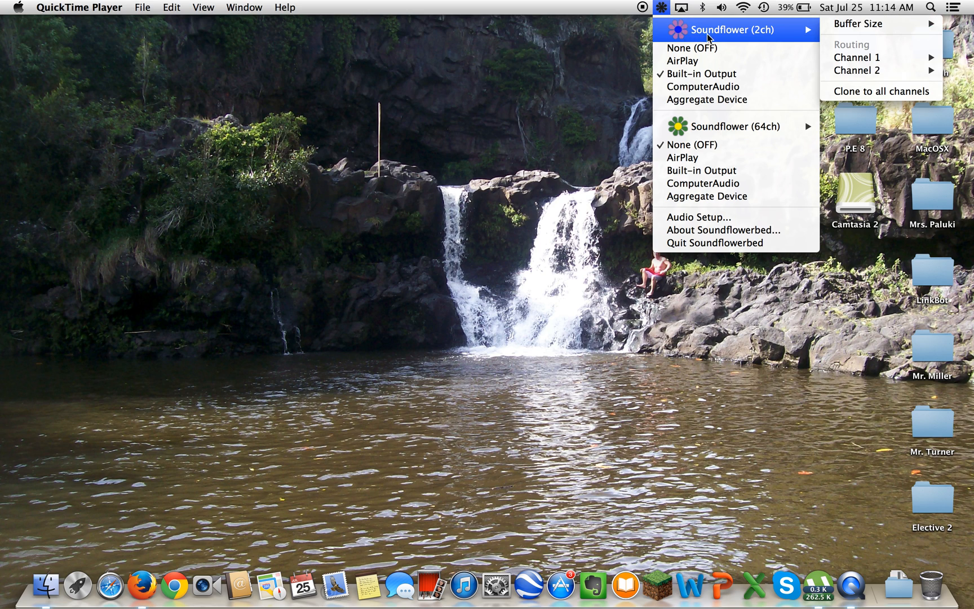
pyautogui.moveTo(709, 74)
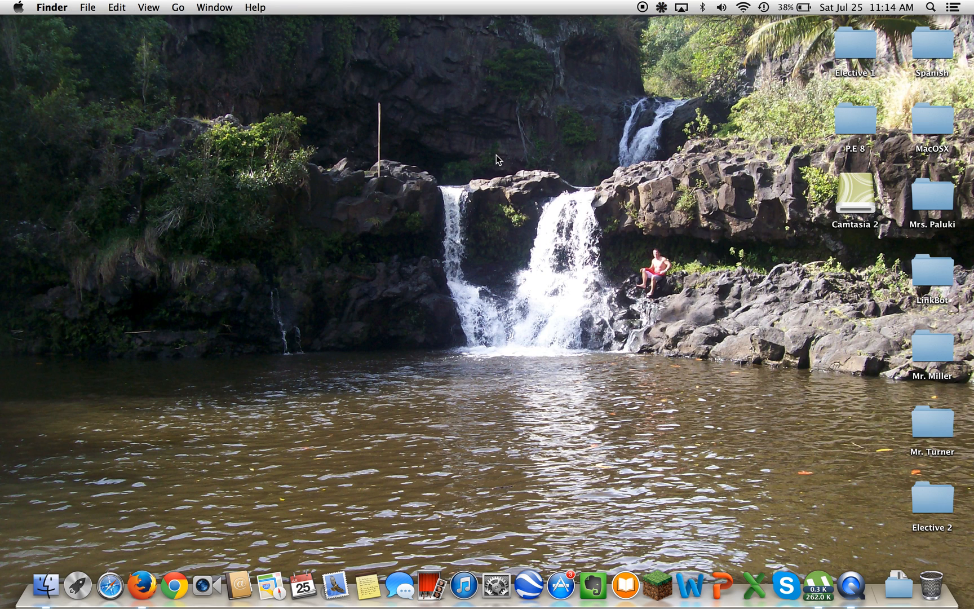
pyautogui.moveTo(696, 337)
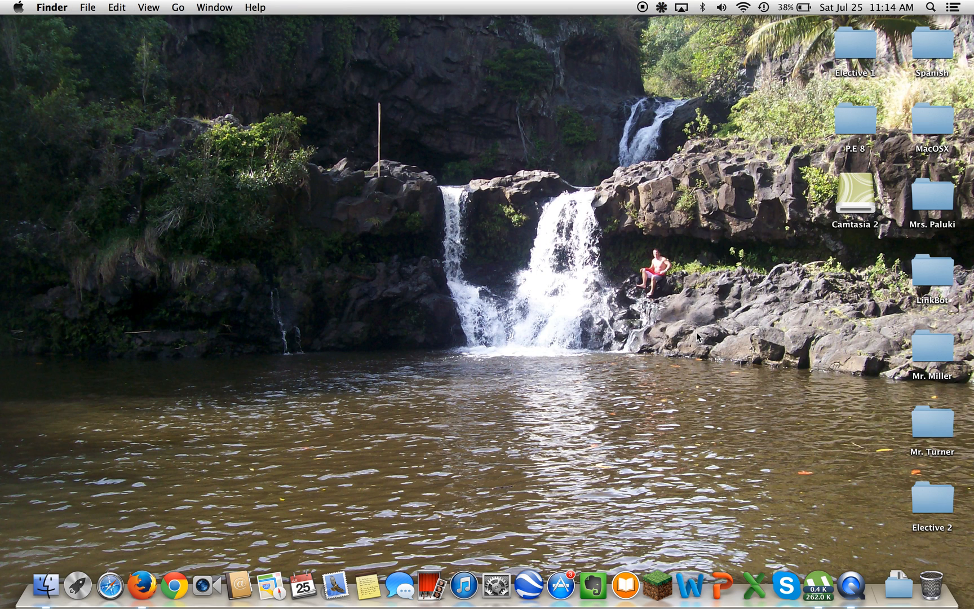
pyautogui.moveTo(77, 595)
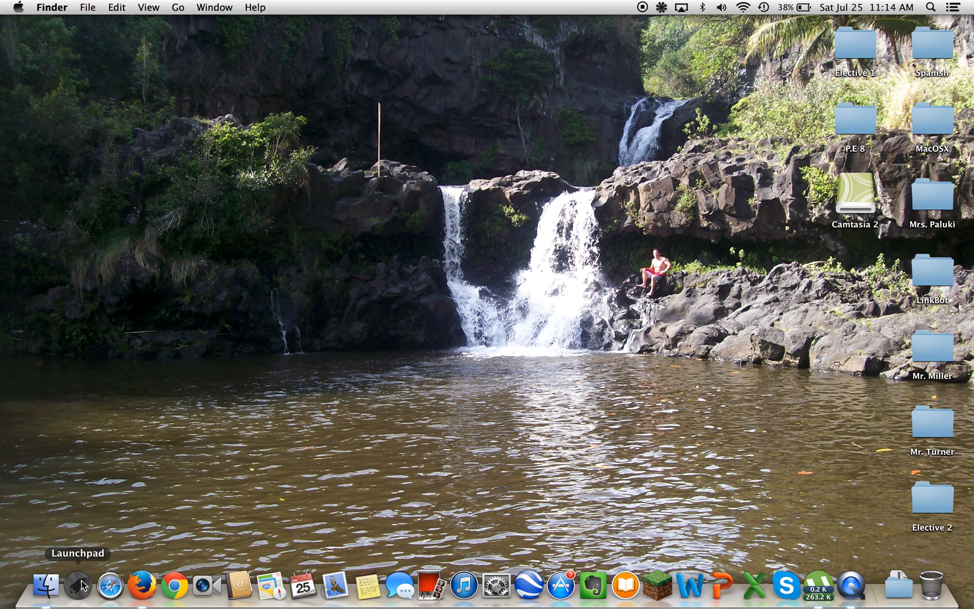
pyautogui.moveTo(637, 15)
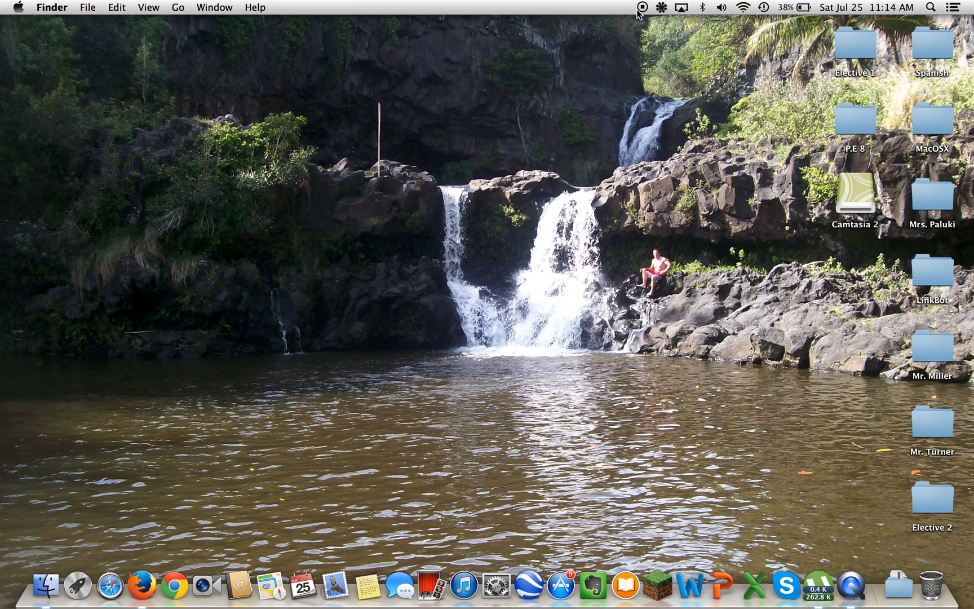
pyautogui.moveTo(659, 30)
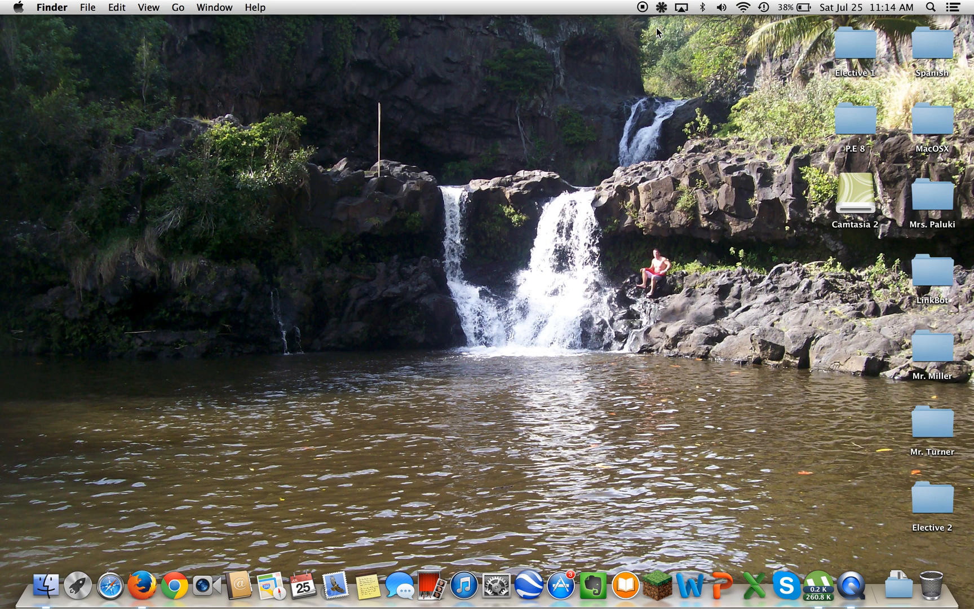
pyautogui.moveTo(651, 25)
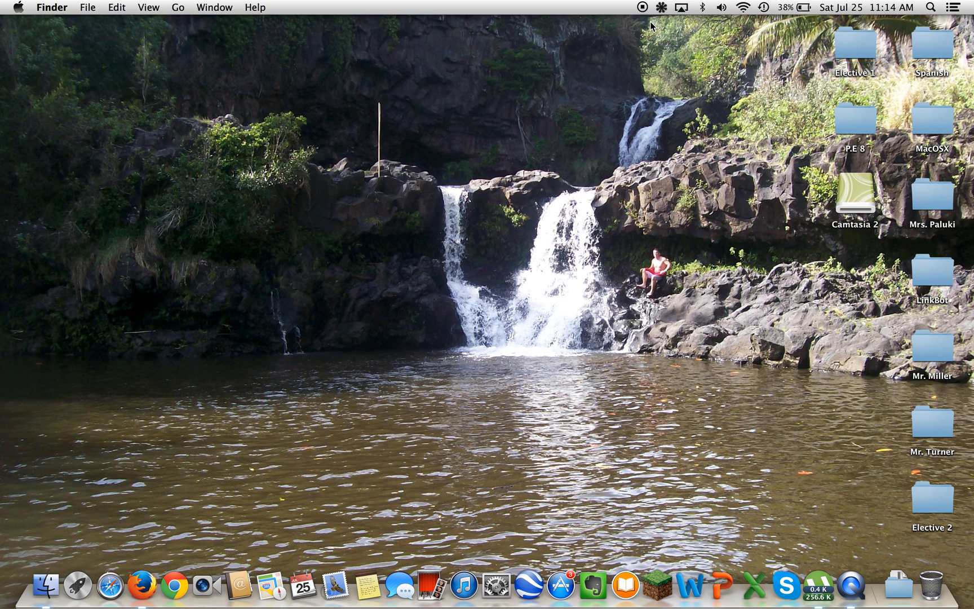